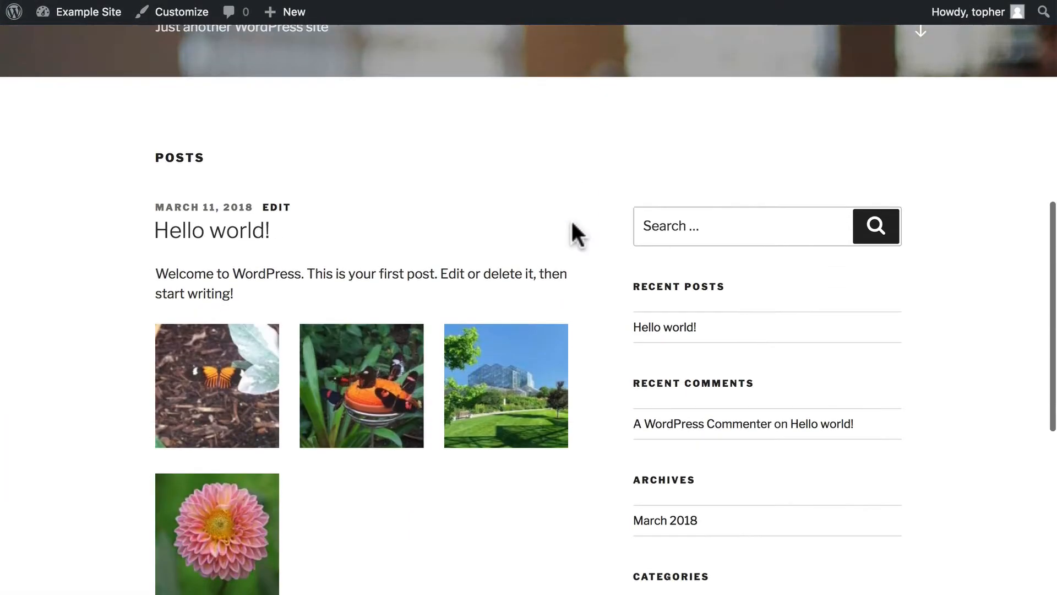
Edit the Hello world! post and choose the archipelago island picture as its featured image.
{"action": "scroll", "scroll_direction": "down", "scroll_amount": 3}
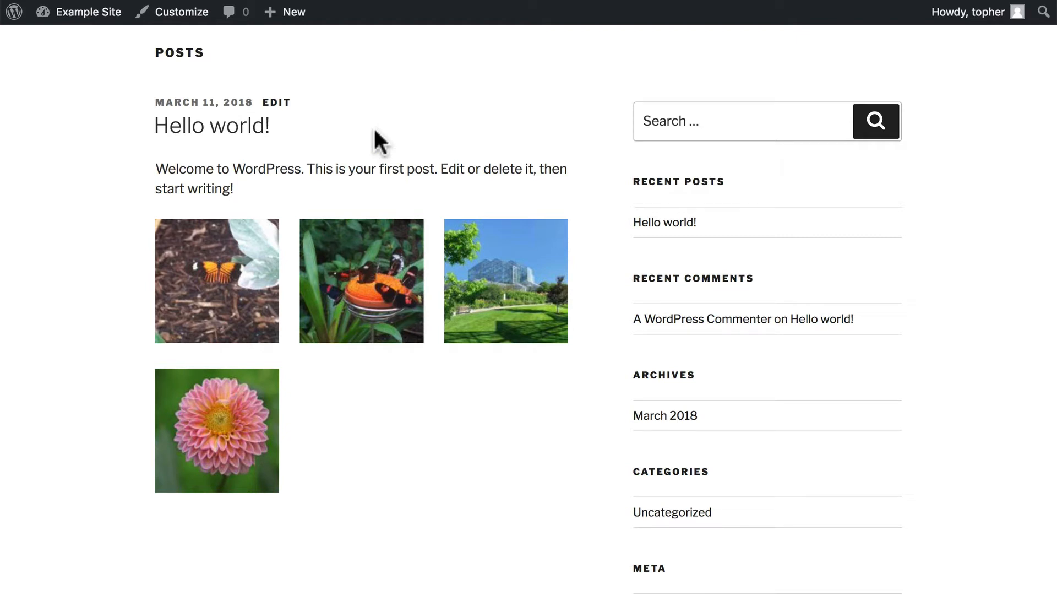
{"action": "mouse_move", "coordinate": [324, 24]}
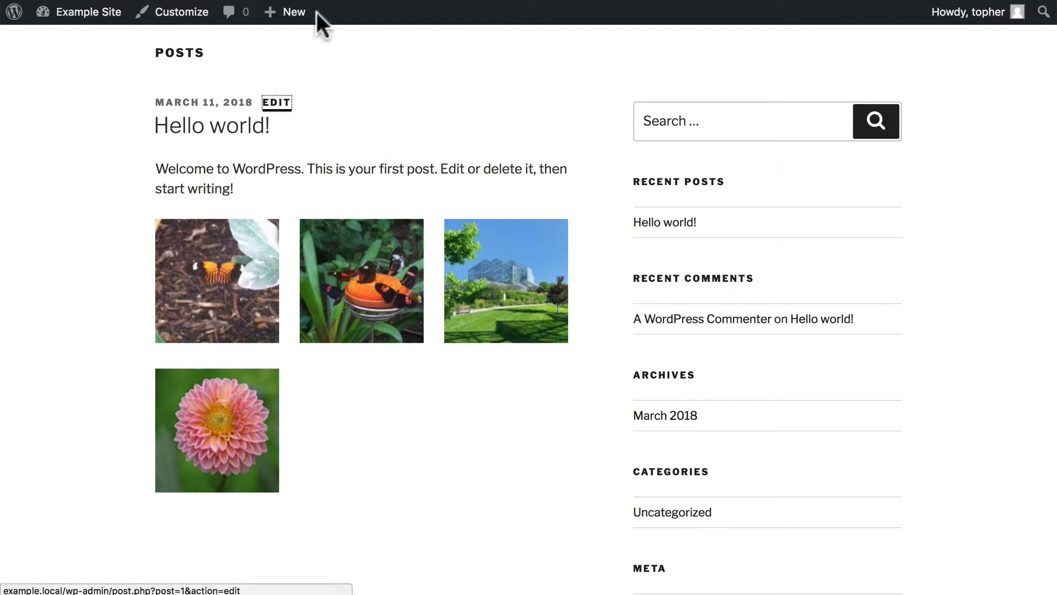
{"action": "left_click", "coordinate": [276, 103]}
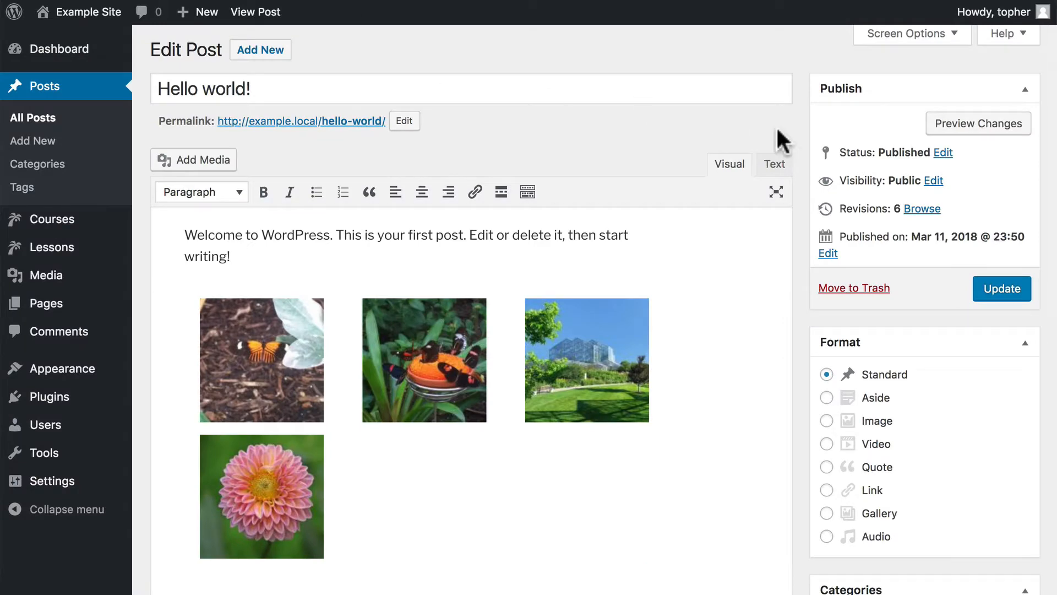
{"action": "scroll", "scroll_direction": "down", "scroll_amount": 3}
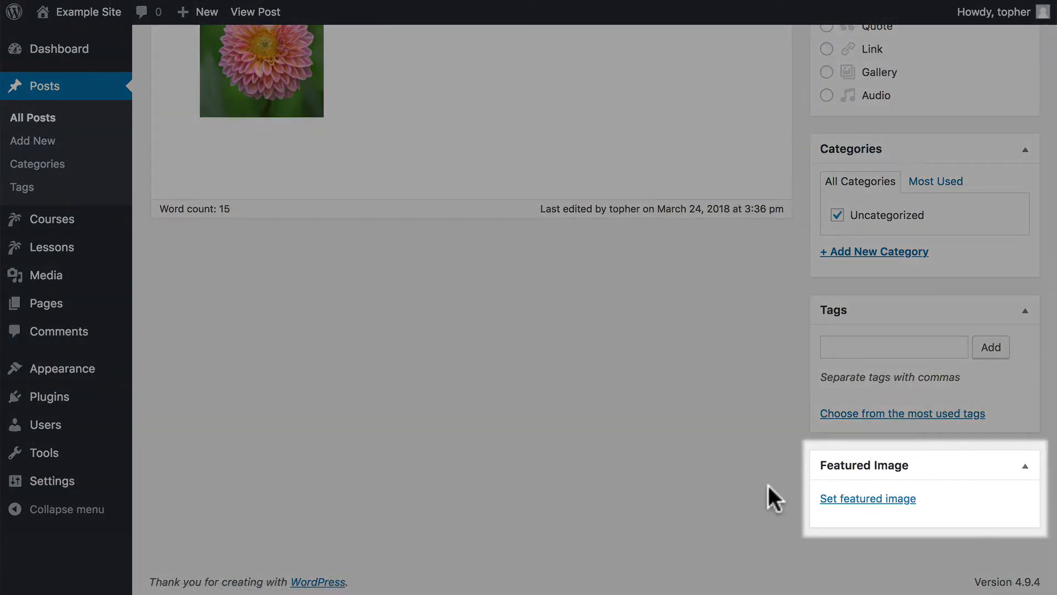
{"action": "mouse_move", "coordinate": [798, 504]}
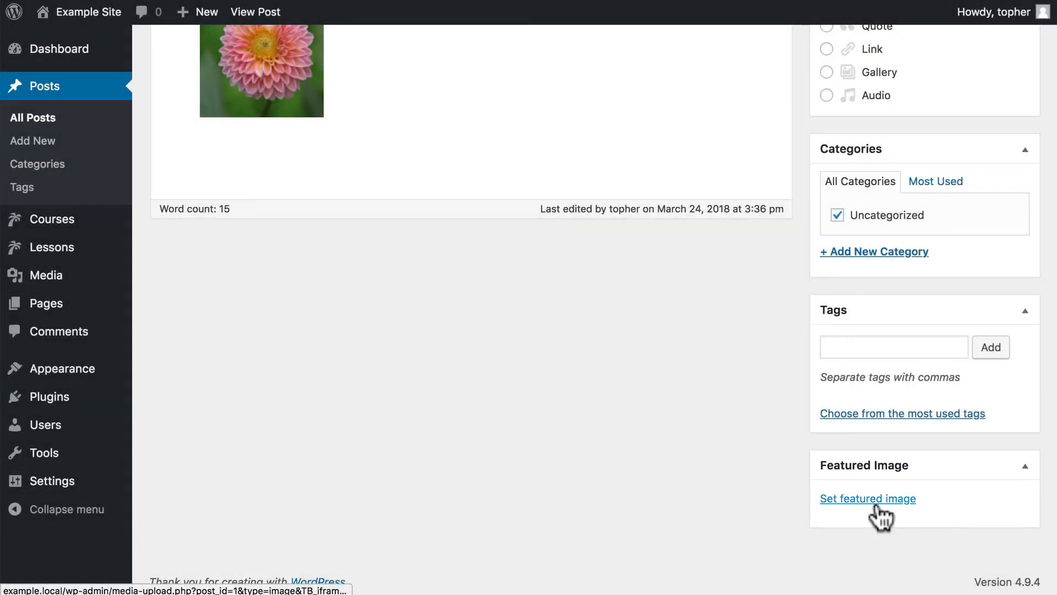
{"action": "left_click", "coordinate": [867, 499]}
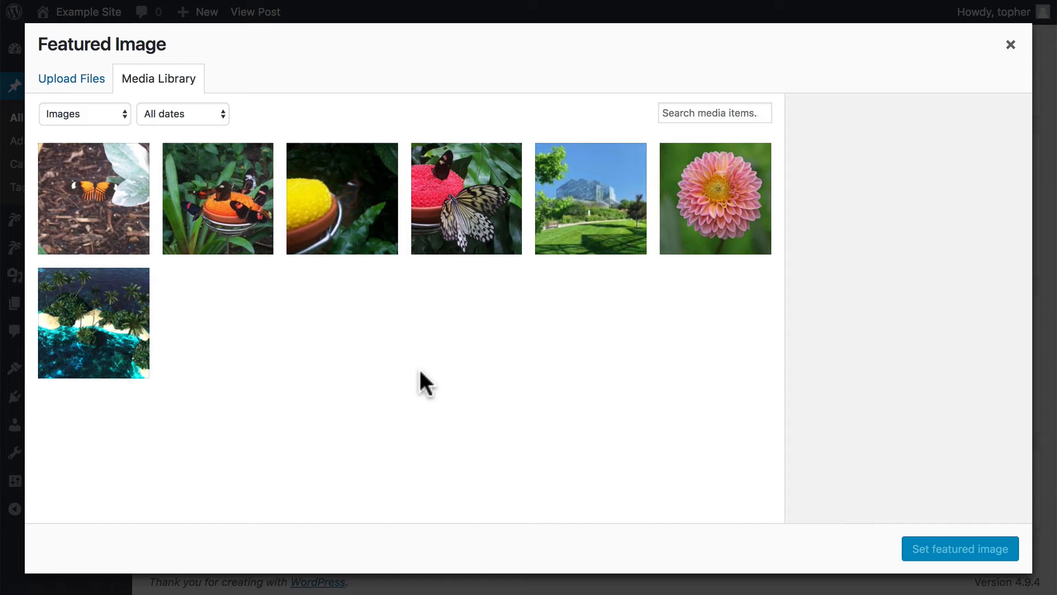
{"action": "left_click", "coordinate": [93, 322]}
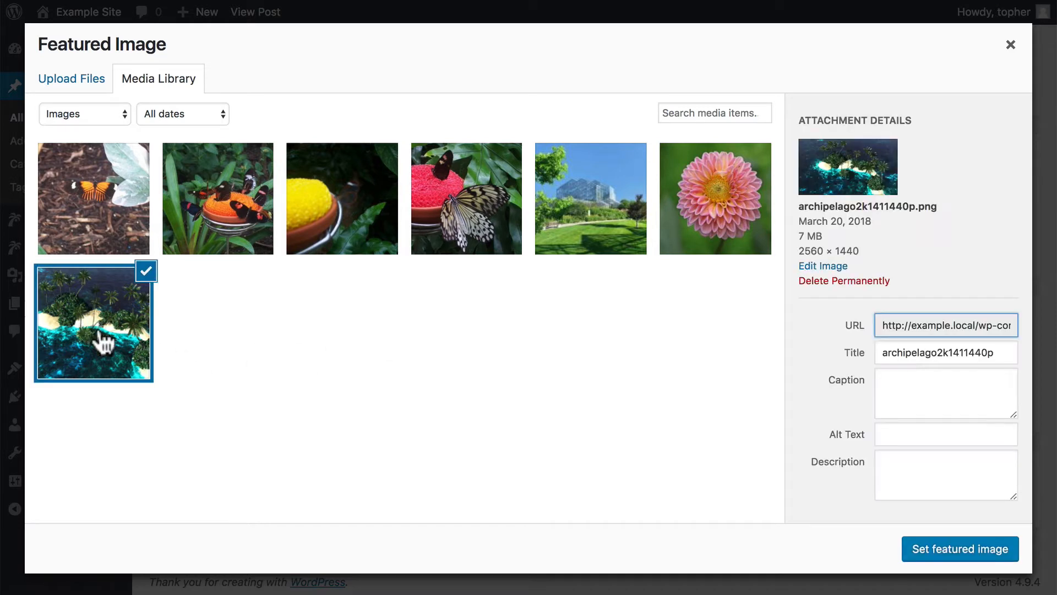
{"action": "mouse_move", "coordinate": [929, 556]}
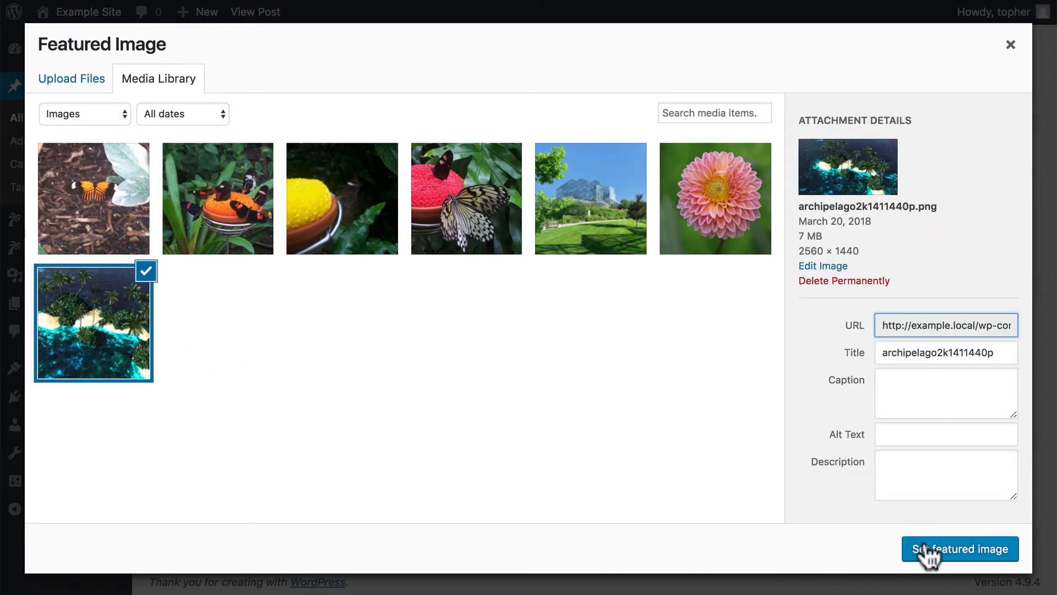
{"action": "left_click", "coordinate": [959, 548]}
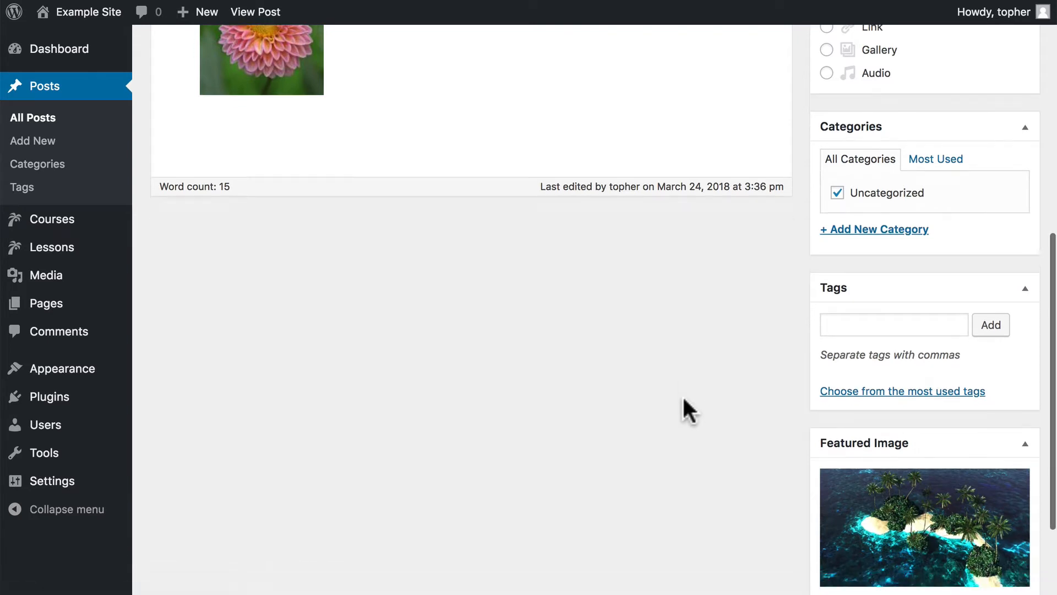
Update the Hello world! post, then check the island featured image is still set.
{"action": "scroll", "scroll_direction": "down", "scroll_amount": 3}
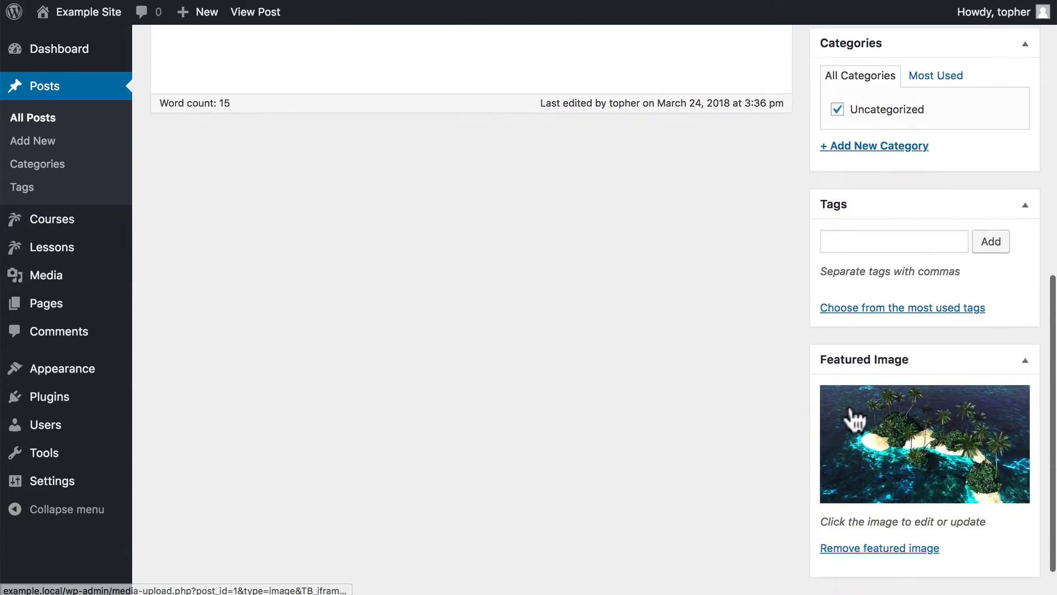
{"action": "scroll", "scroll_direction": "up", "scroll_amount": 3}
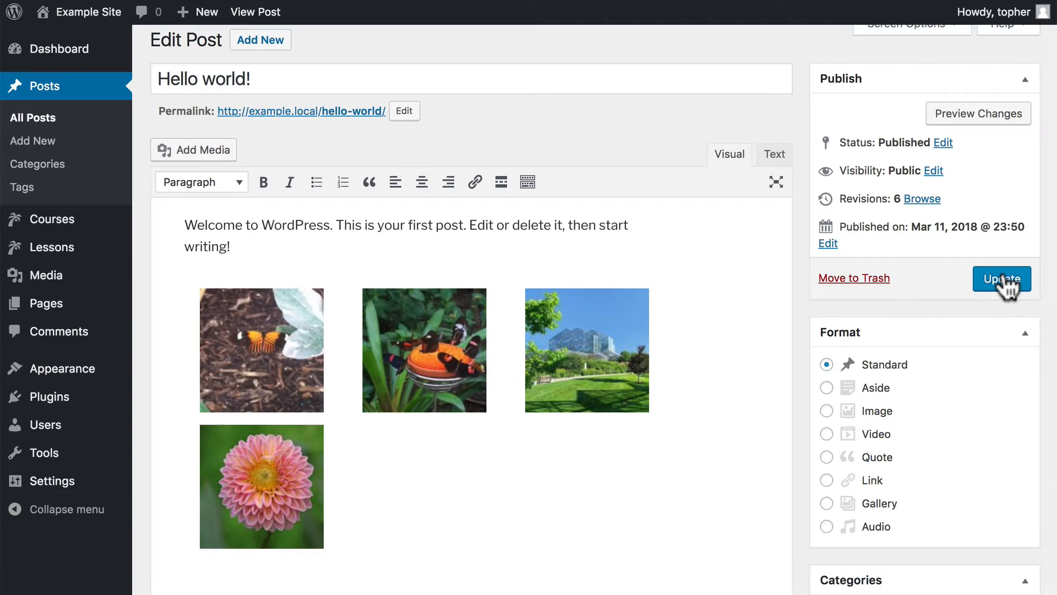
{"action": "left_click", "coordinate": [1001, 278]}
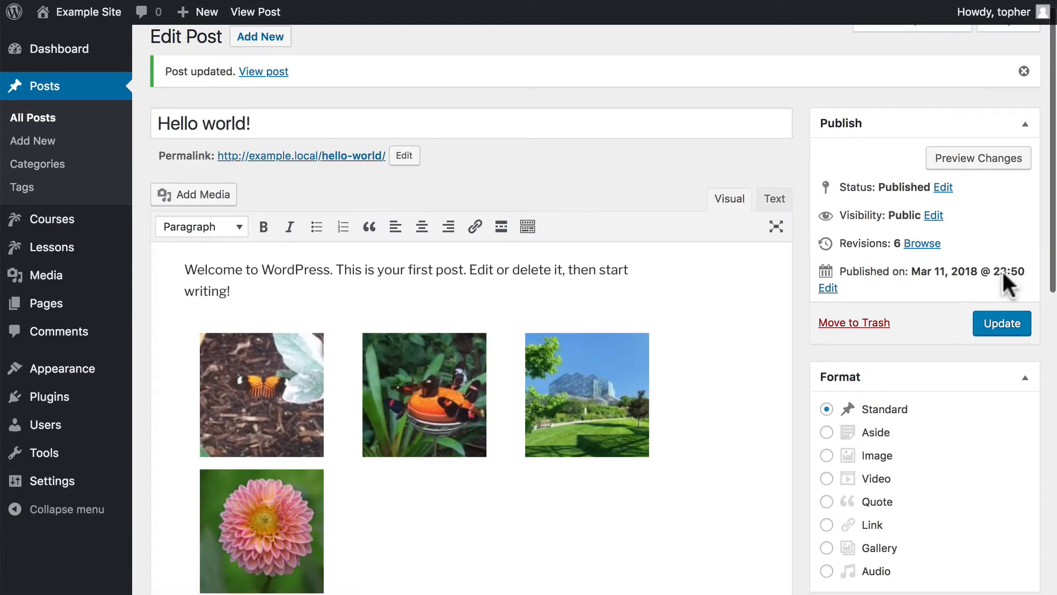
{"action": "mouse_move", "coordinate": [373, 289]}
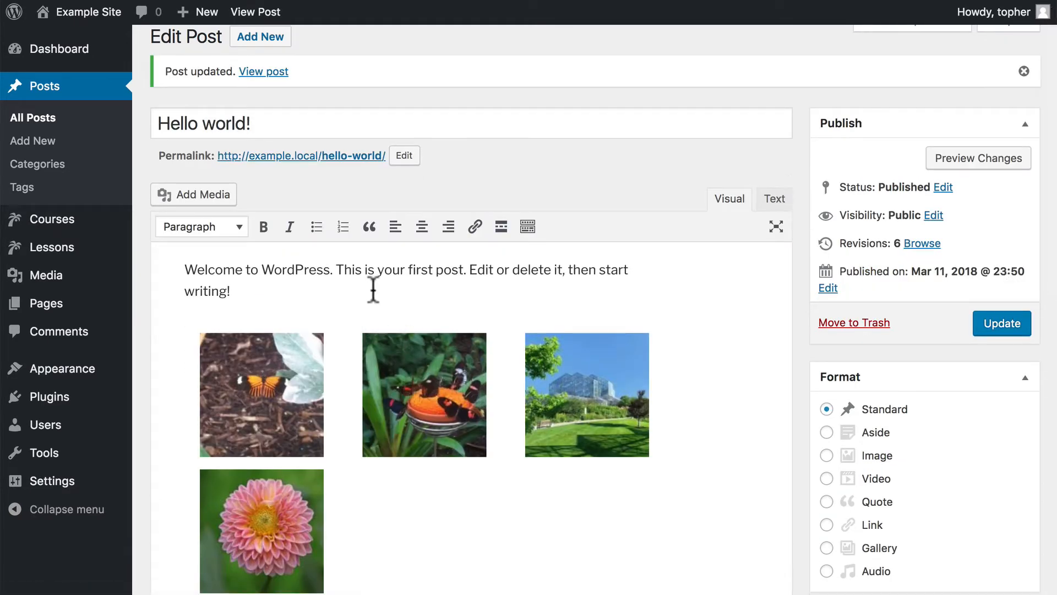
{"action": "mouse_move", "coordinate": [508, 504]}
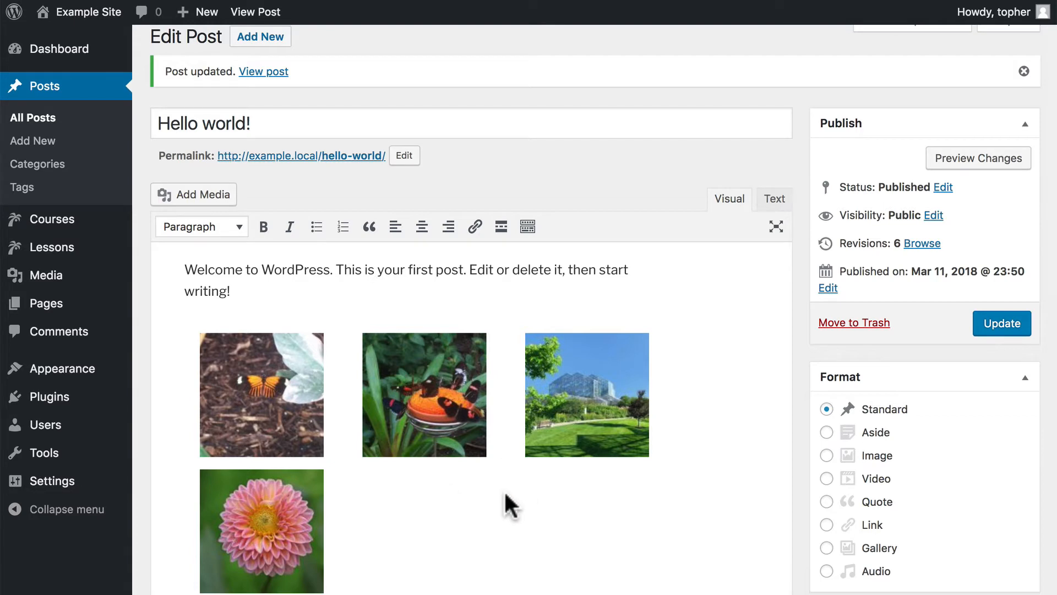
{"action": "scroll", "scroll_direction": "down", "scroll_amount": 3}
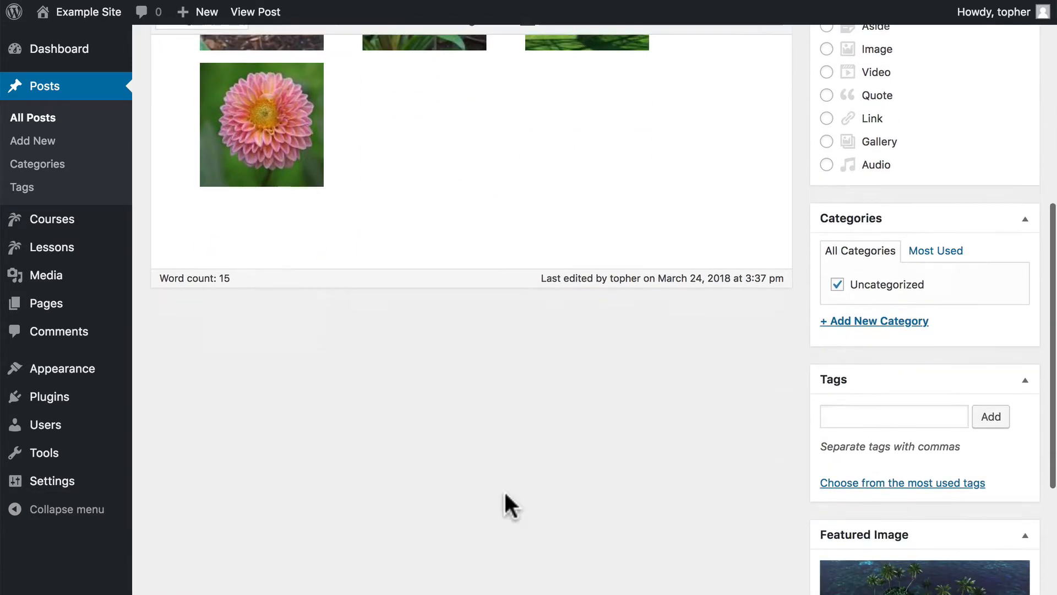
{"action": "scroll", "scroll_direction": "down", "scroll_amount": 3}
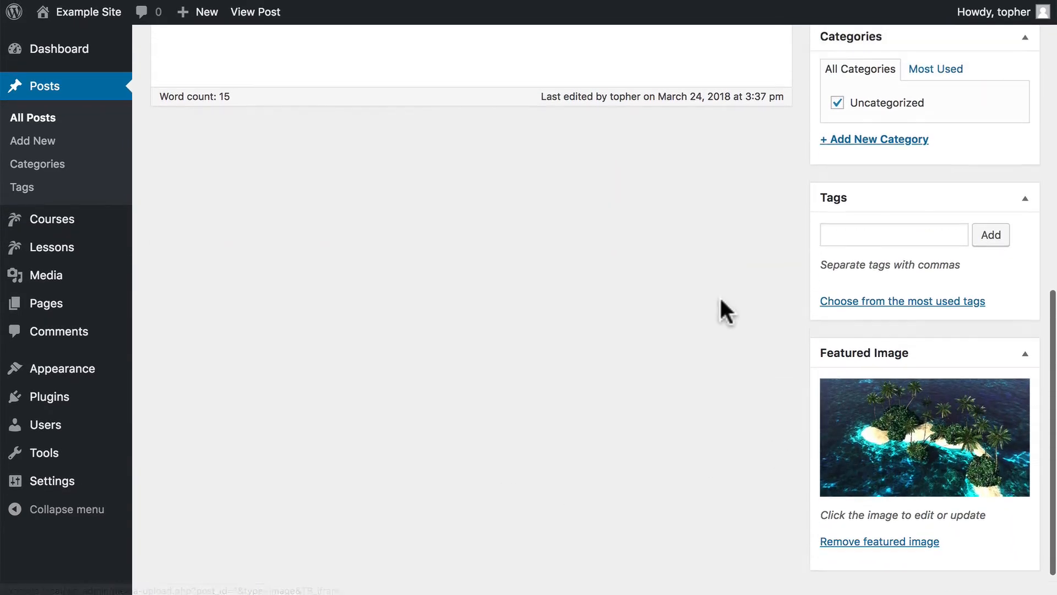
{"action": "scroll", "scroll_direction": "up", "scroll_amount": 3}
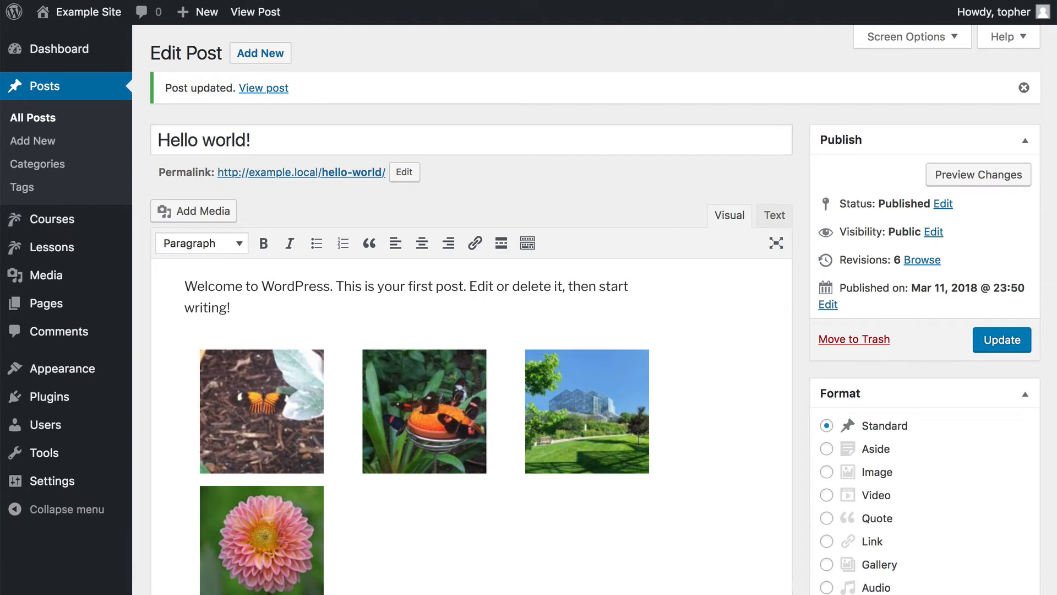
Open the Hello world! post from the Twenty Seventeen front page and scroll through it.
{"action": "left_click", "coordinate": [263, 88]}
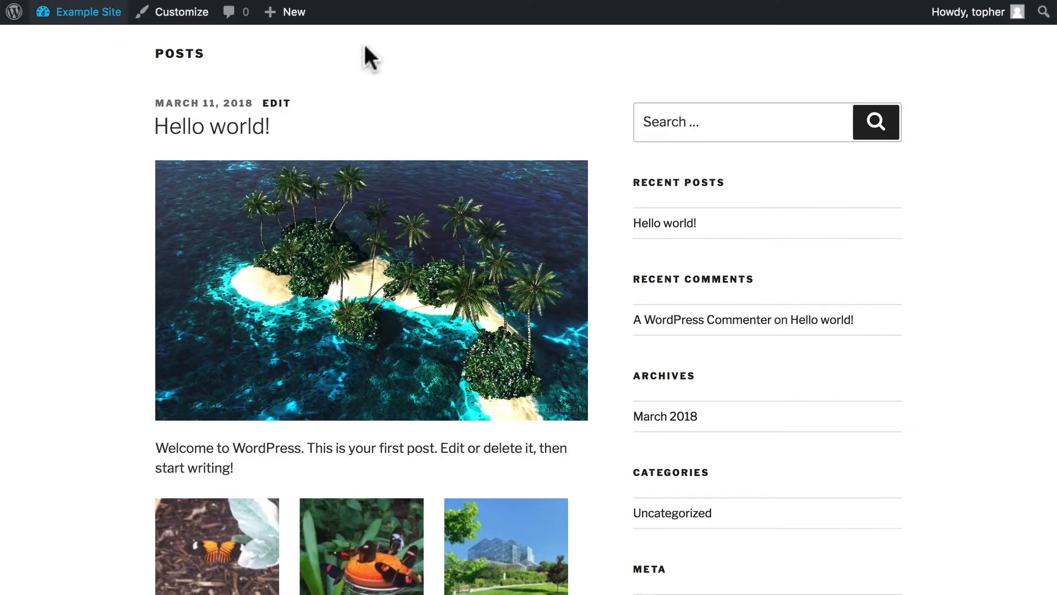
{"action": "scroll", "scroll_direction": "down", "scroll_amount": 3}
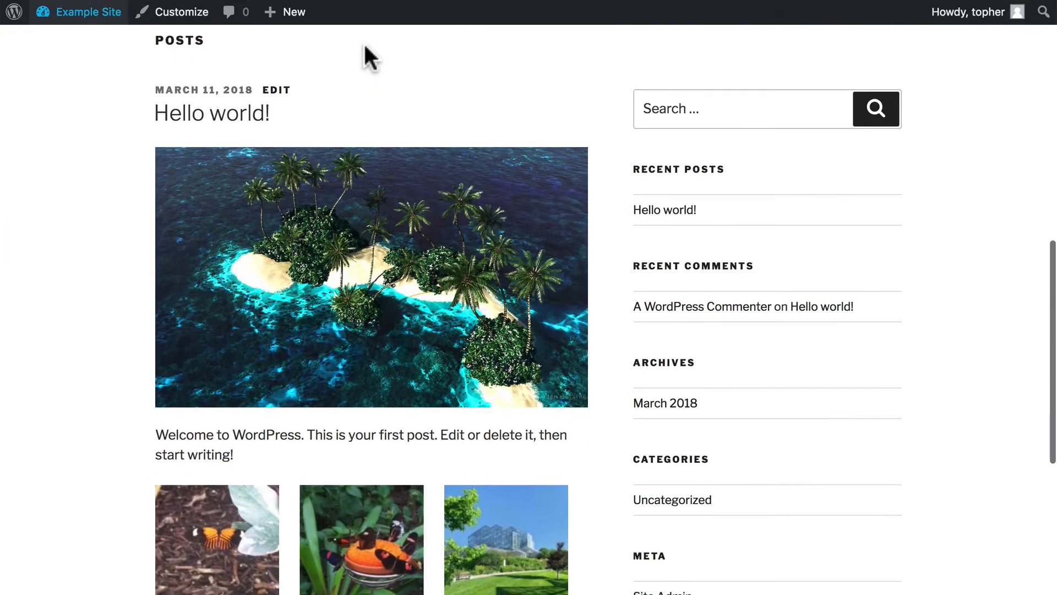
{"action": "scroll", "scroll_direction": "down", "scroll_amount": 3}
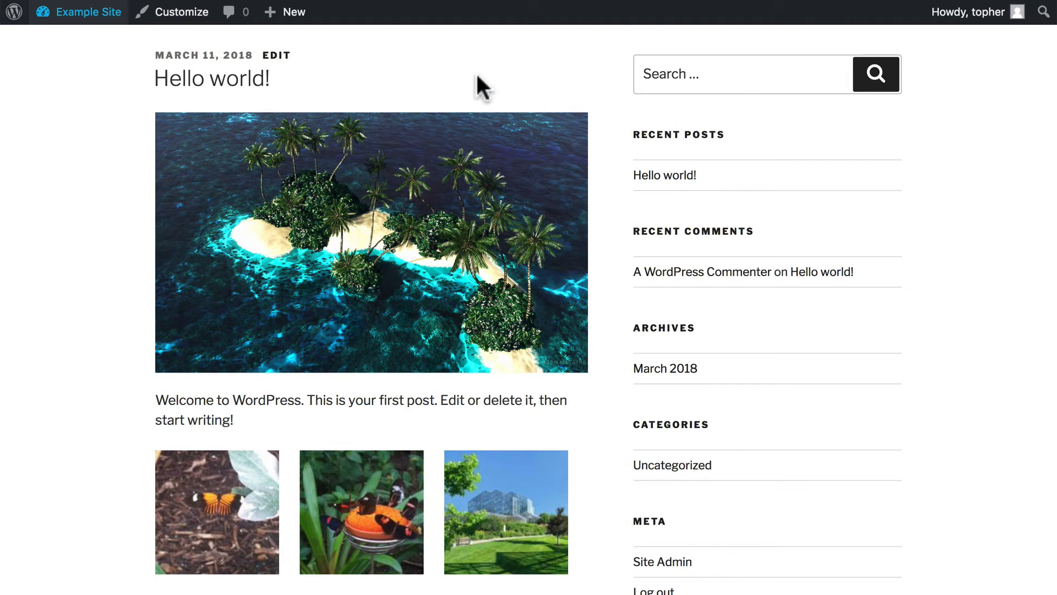
{"action": "mouse_move", "coordinate": [211, 78]}
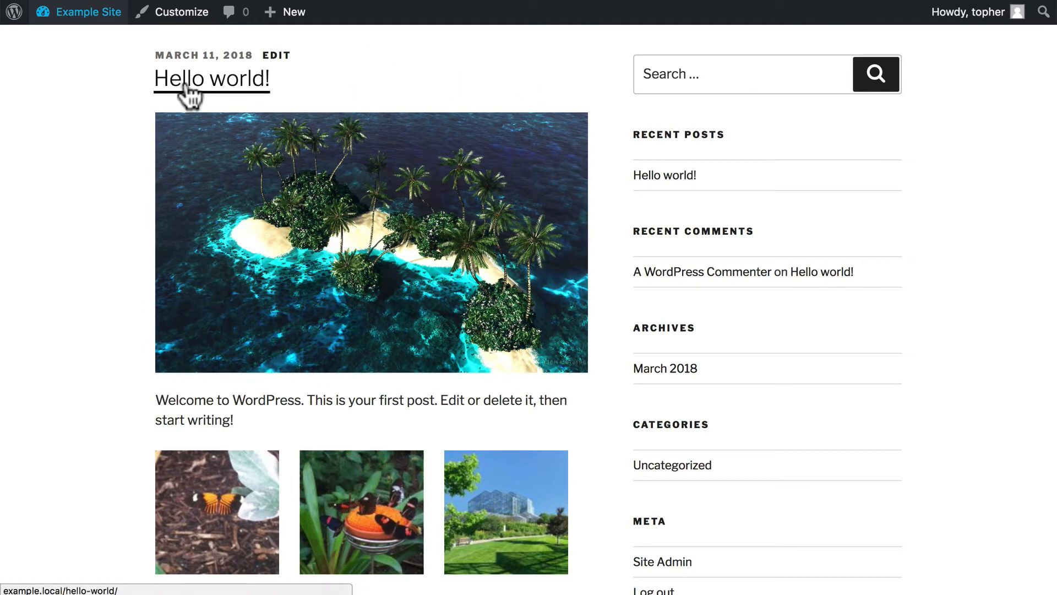
{"action": "mouse_move", "coordinate": [272, 412]}
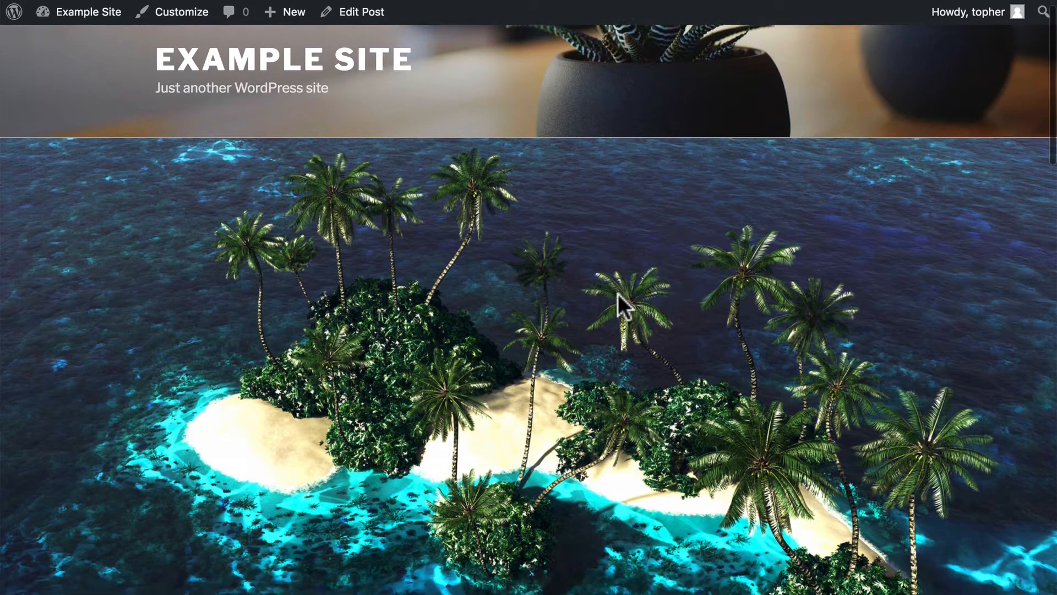
{"action": "scroll", "scroll_direction": "down", "scroll_amount": 3}
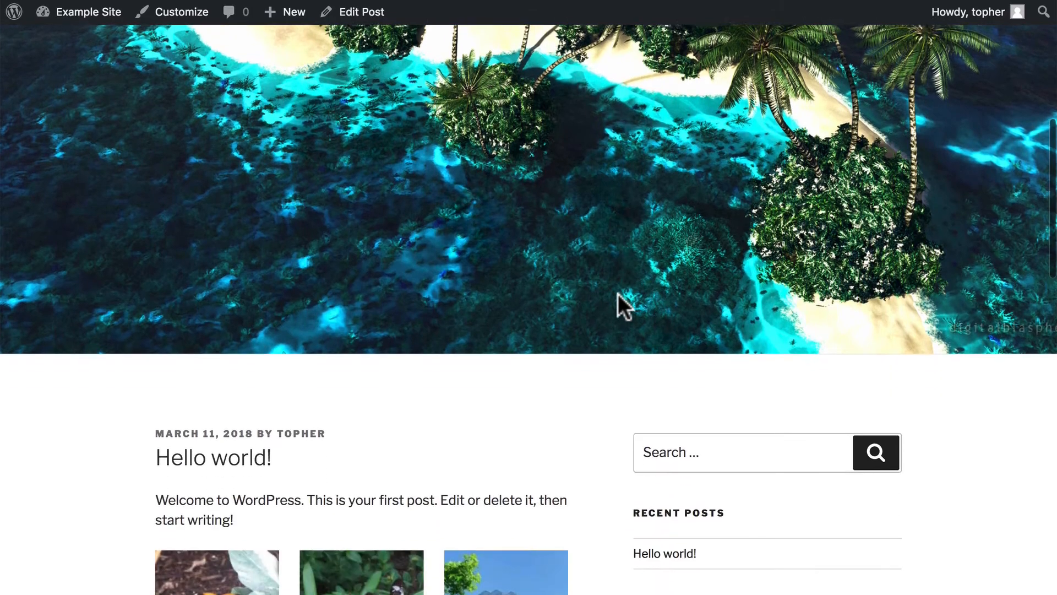
{"action": "scroll", "scroll_direction": "down", "scroll_amount": 3}
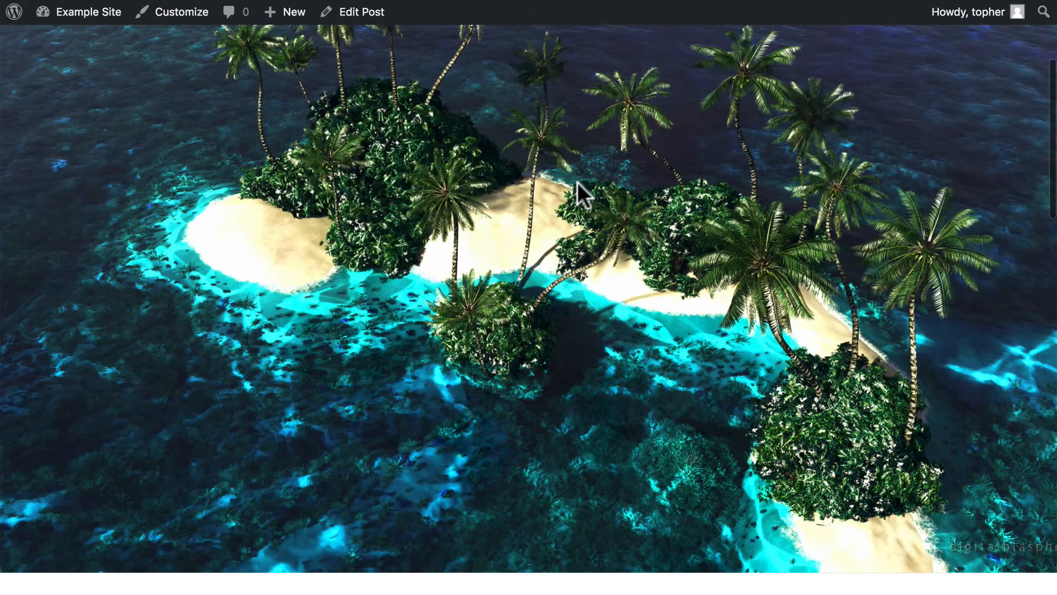
{"action": "scroll", "scroll_direction": "up", "scroll_amount": 3}
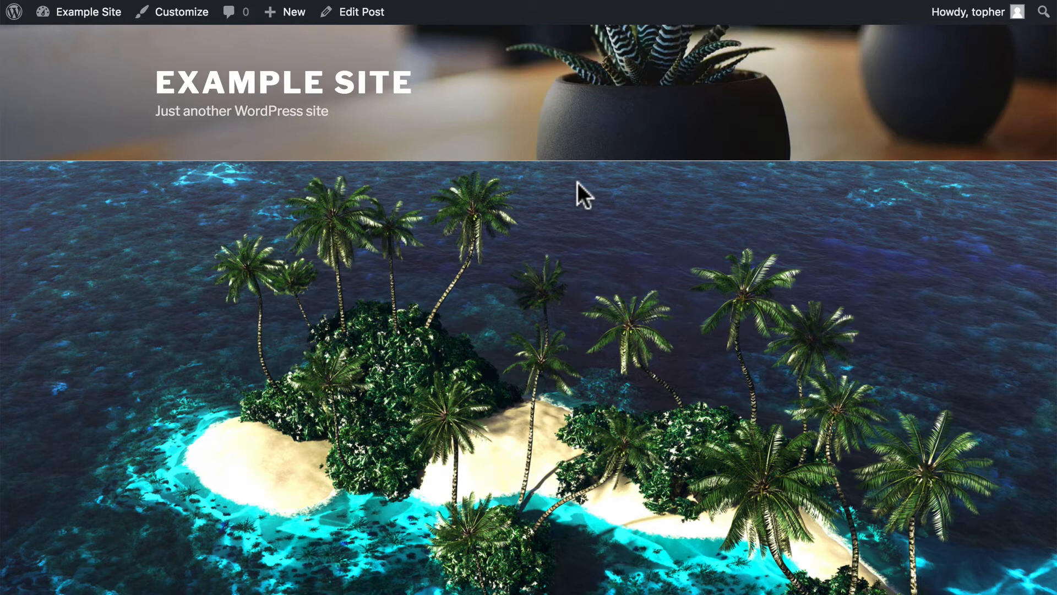
{"action": "mouse_move", "coordinate": [21, 9]}
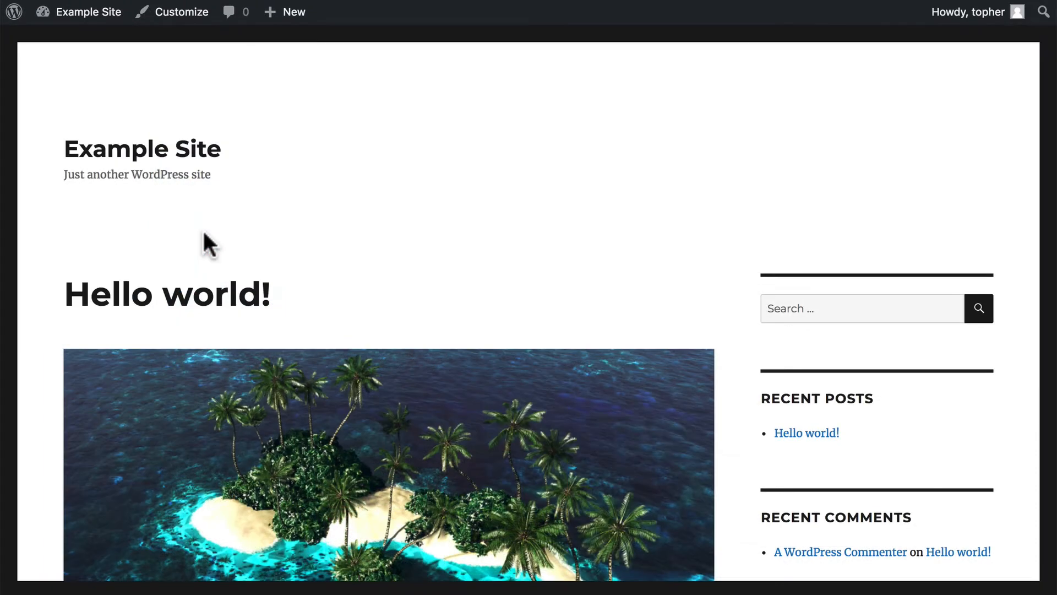
{"action": "mouse_move", "coordinate": [381, 223]}
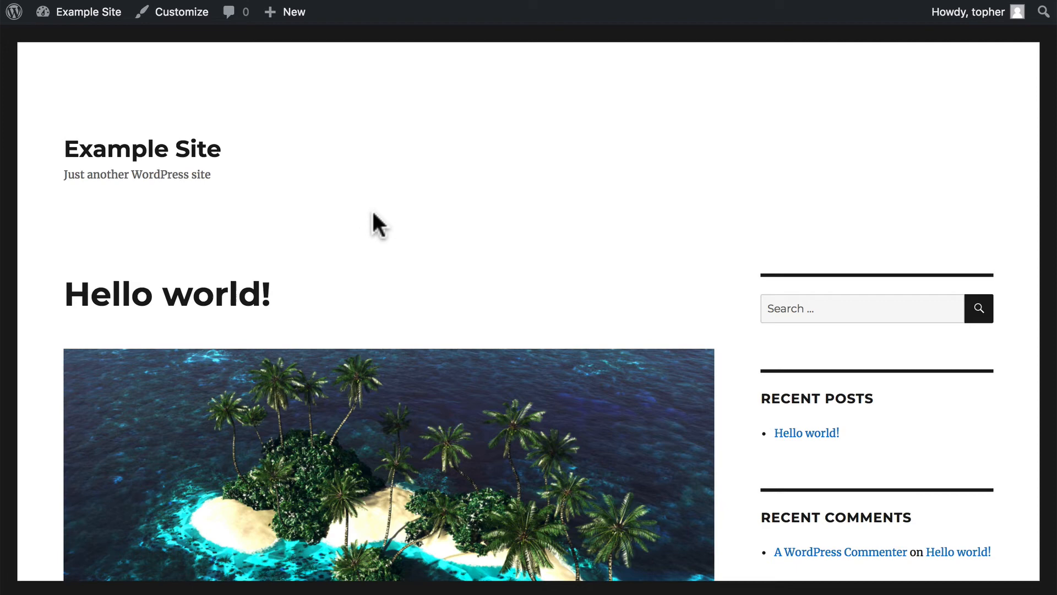
Scroll the Twenty Sixteen blog list and open Hello world! through its date link.
{"action": "scroll", "scroll_direction": "down", "scroll_amount": 3}
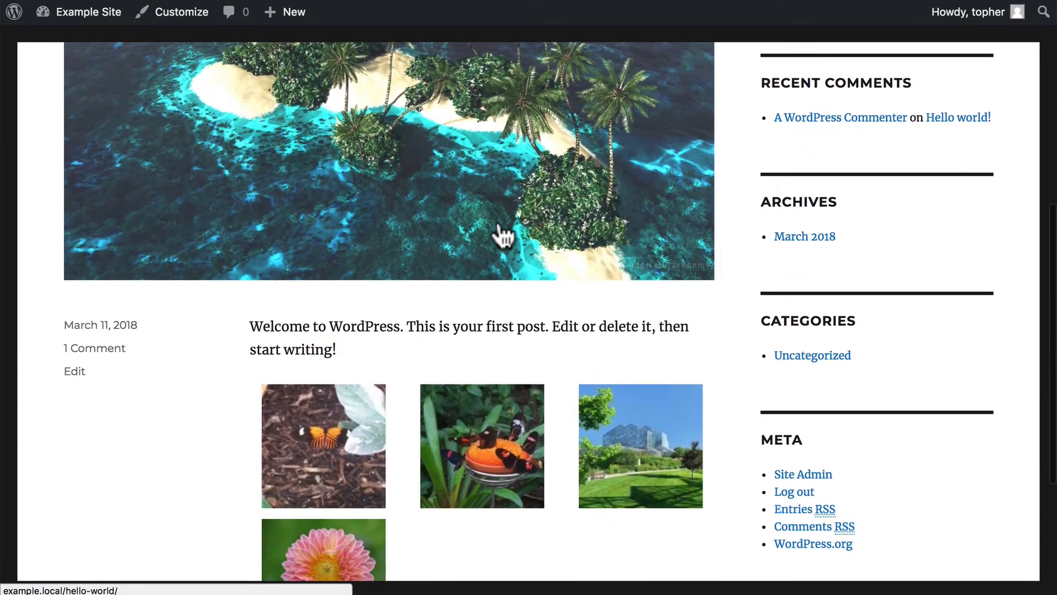
{"action": "scroll", "scroll_direction": "down", "scroll_amount": 3}
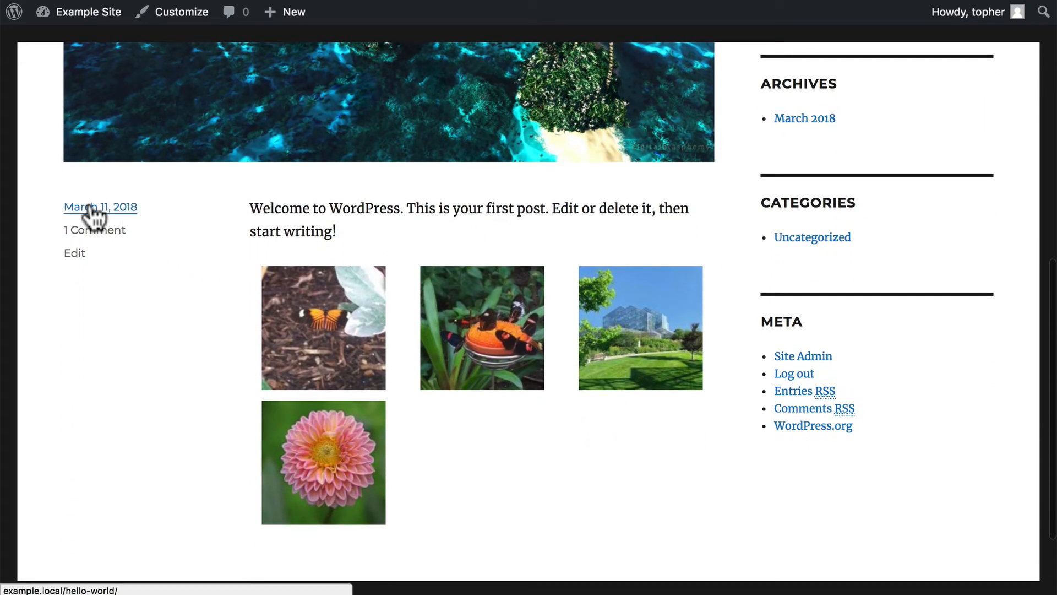
{"action": "left_click", "coordinate": [100, 207]}
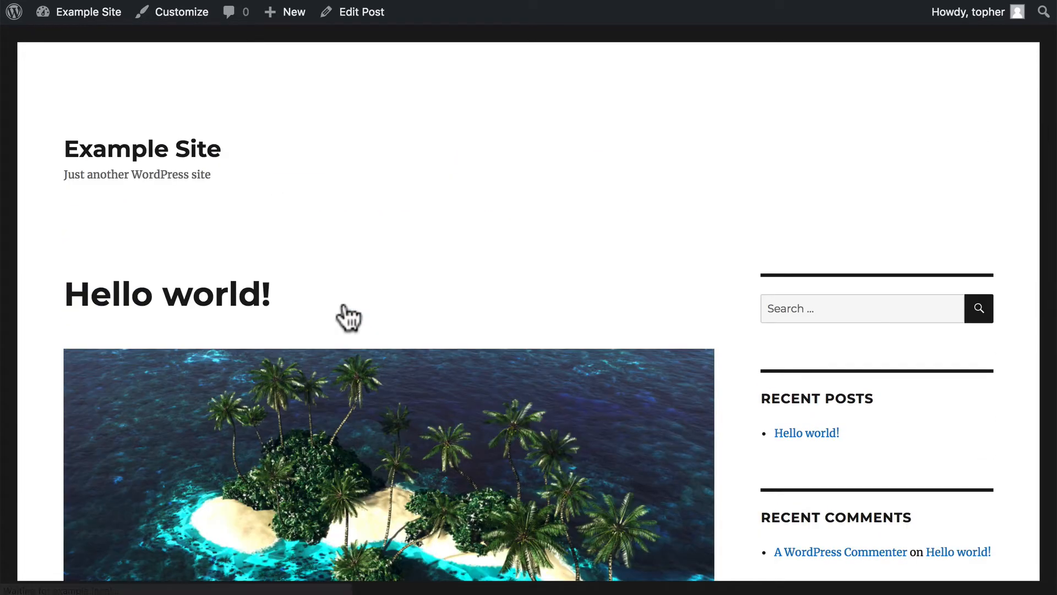
{"action": "scroll", "scroll_direction": "down", "scroll_amount": 3}
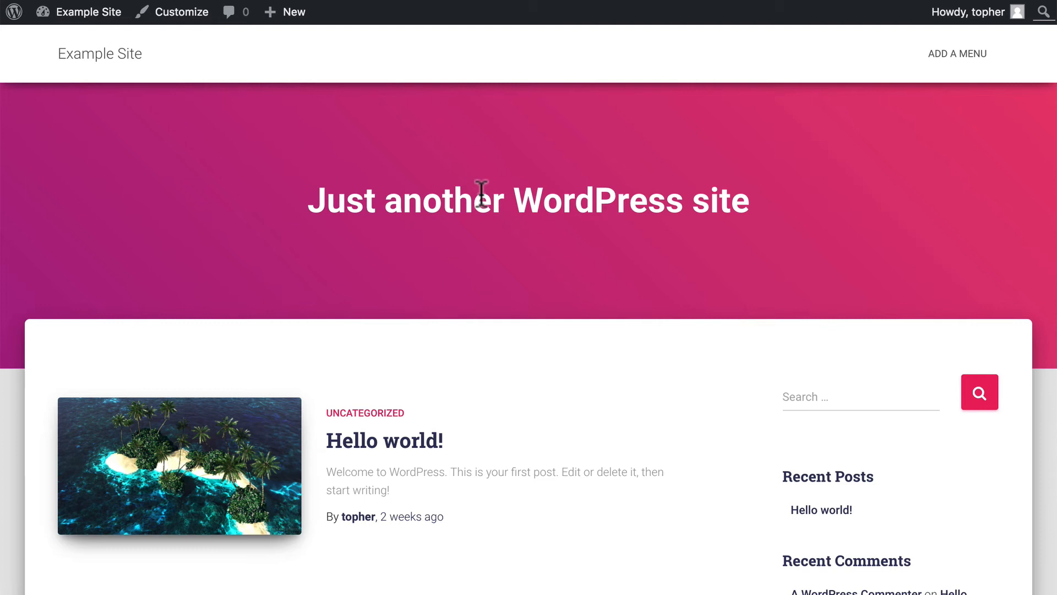
{"action": "scroll", "scroll_direction": "down", "scroll_amount": 3}
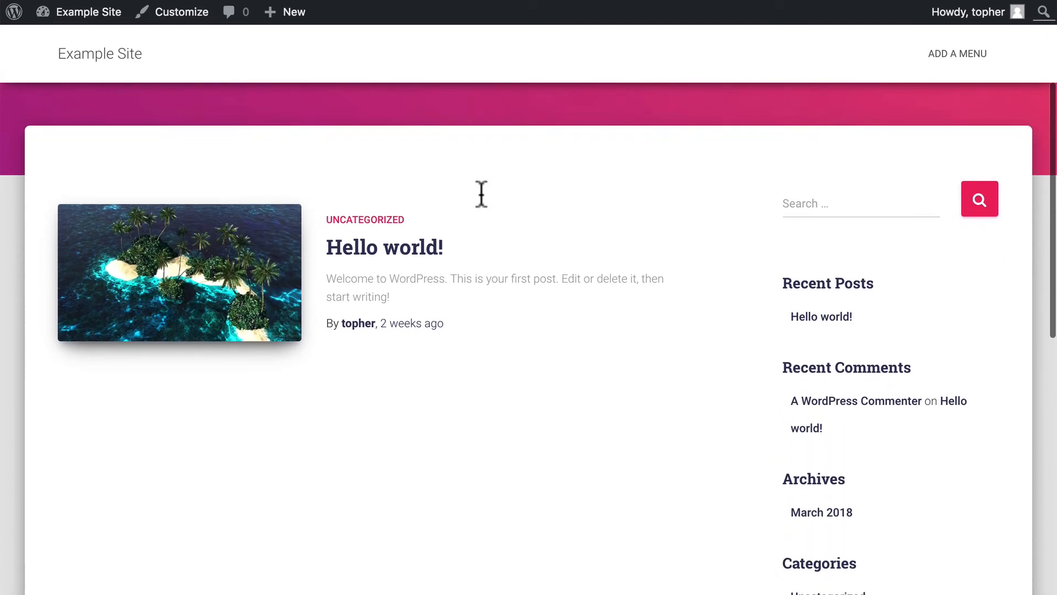
{"action": "scroll", "scroll_direction": "down", "scroll_amount": 3}
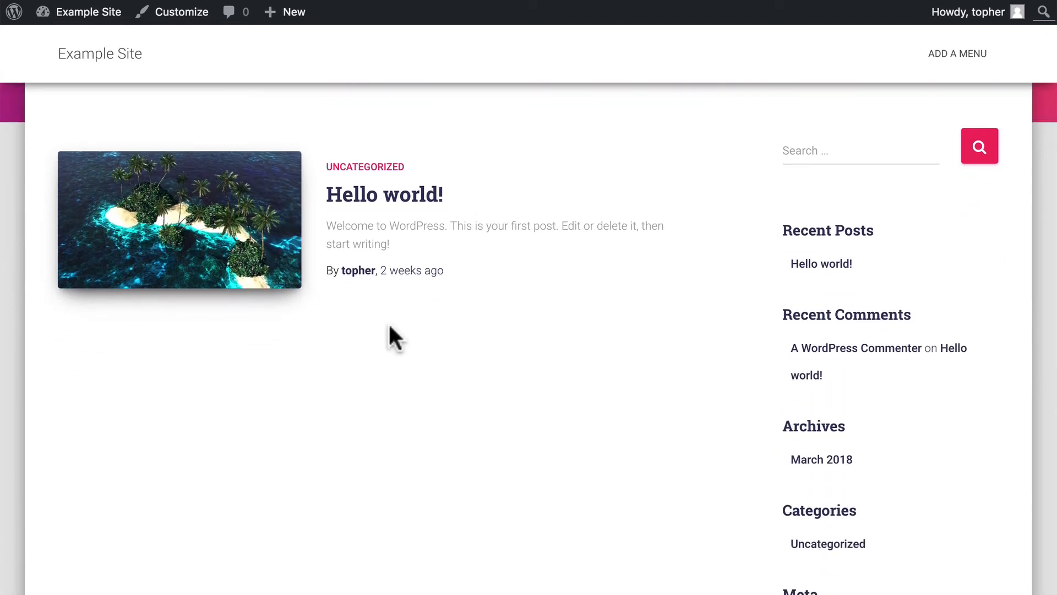
{"action": "mouse_move", "coordinate": [191, 217]}
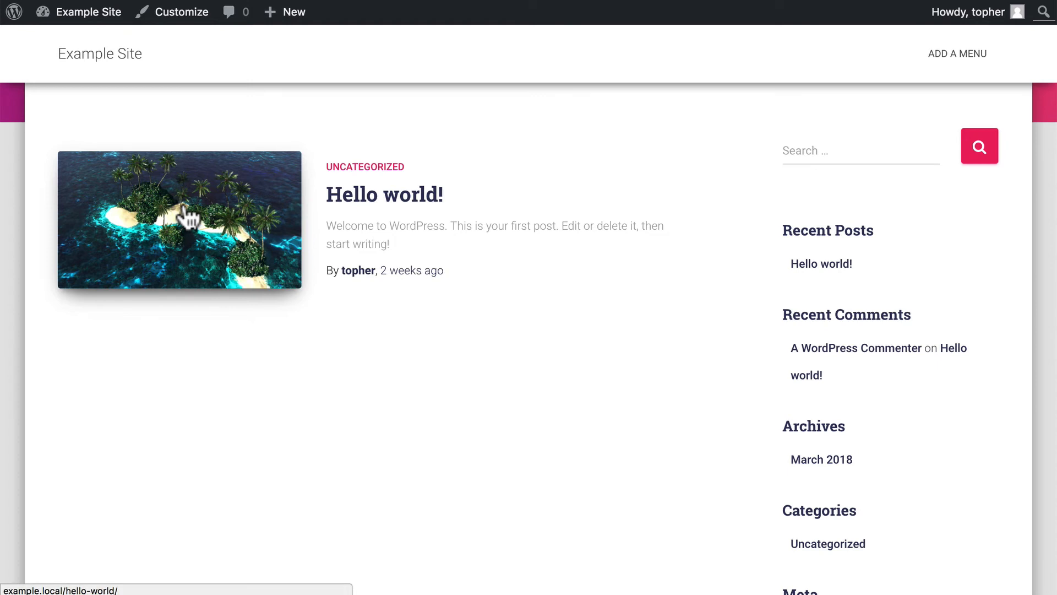
{"action": "mouse_move", "coordinate": [383, 293]}
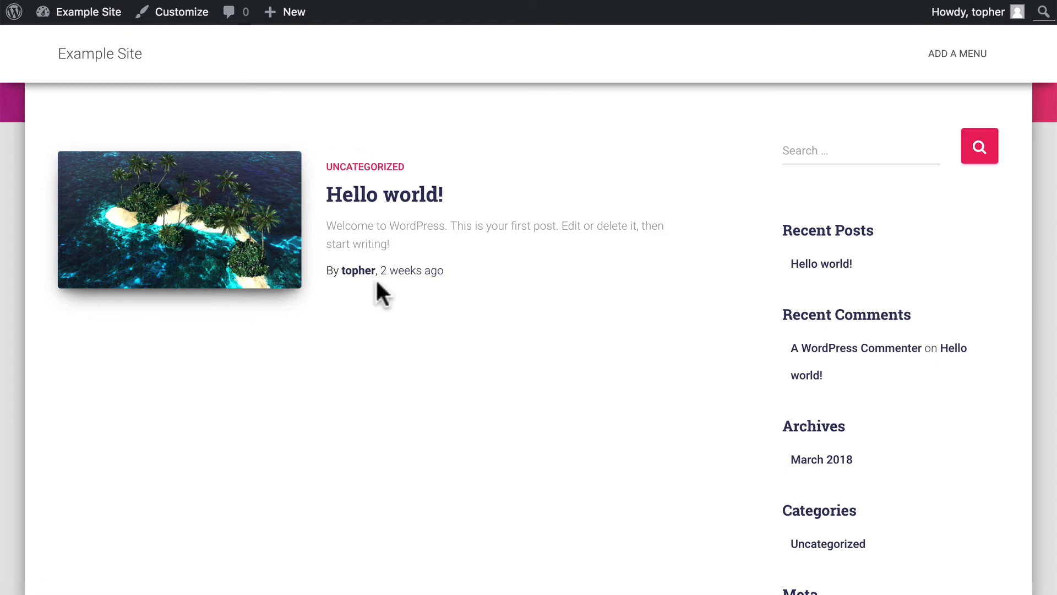
{"action": "left_click", "coordinate": [209, 237]}
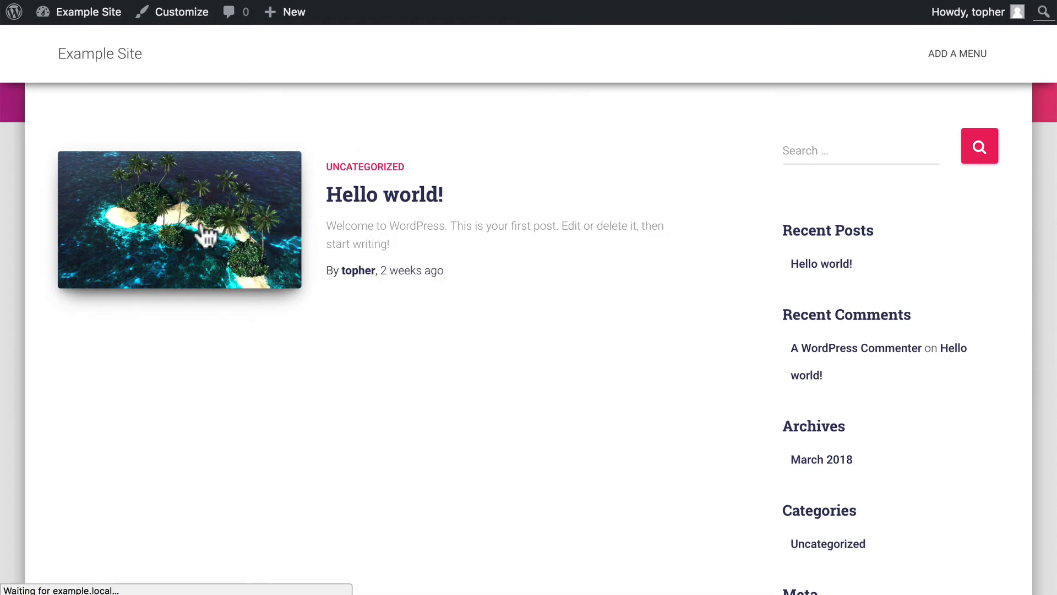
Open Hello world! from its thumbnail and view the full-width island header image.
{"action": "left_click", "coordinate": [384, 194]}
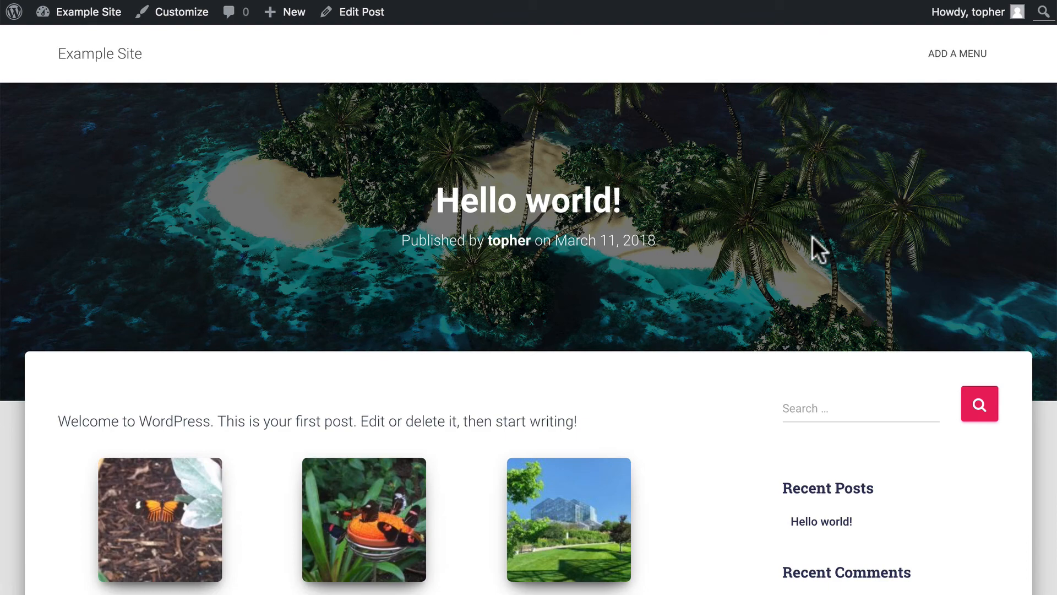
{"action": "scroll", "scroll_direction": "down", "scroll_amount": 3}
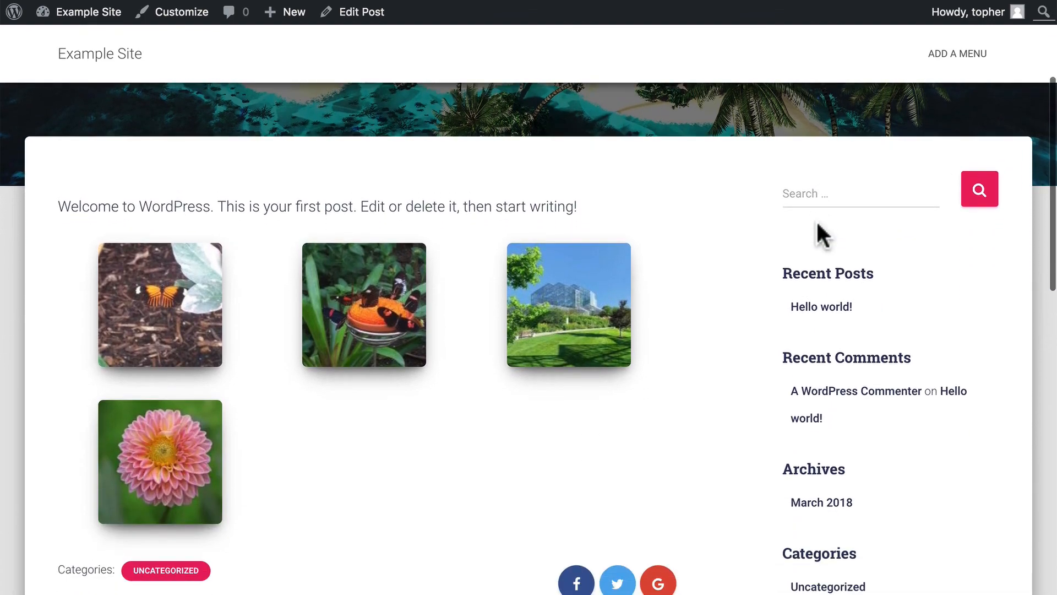
{"action": "scroll", "scroll_direction": "up", "scroll_amount": 3}
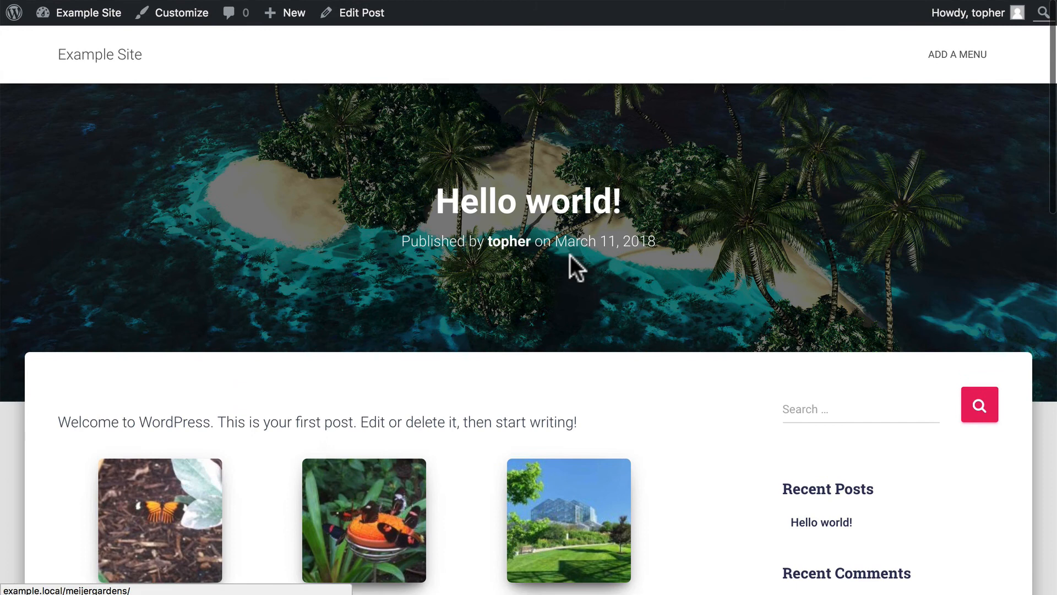